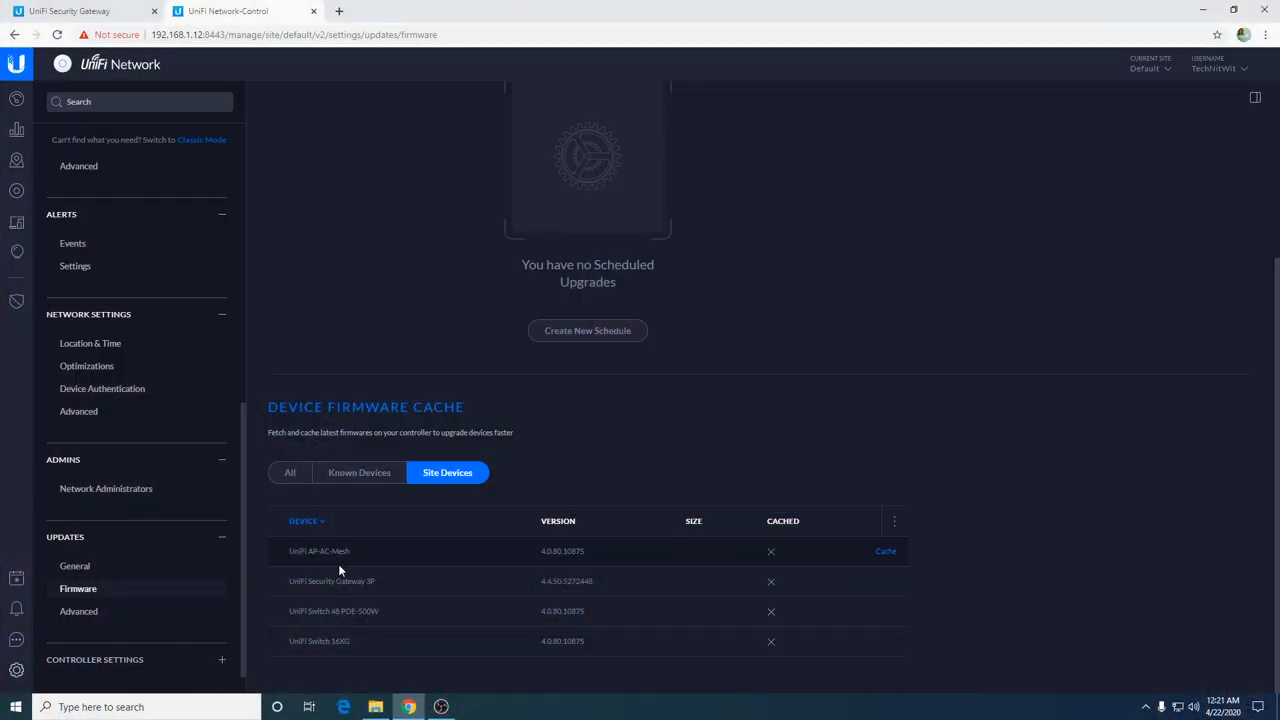
- Show the Updates > Advanced page with controller and firmware release channels set to Release
{"action": "left_click", "coordinate": [78, 612]}
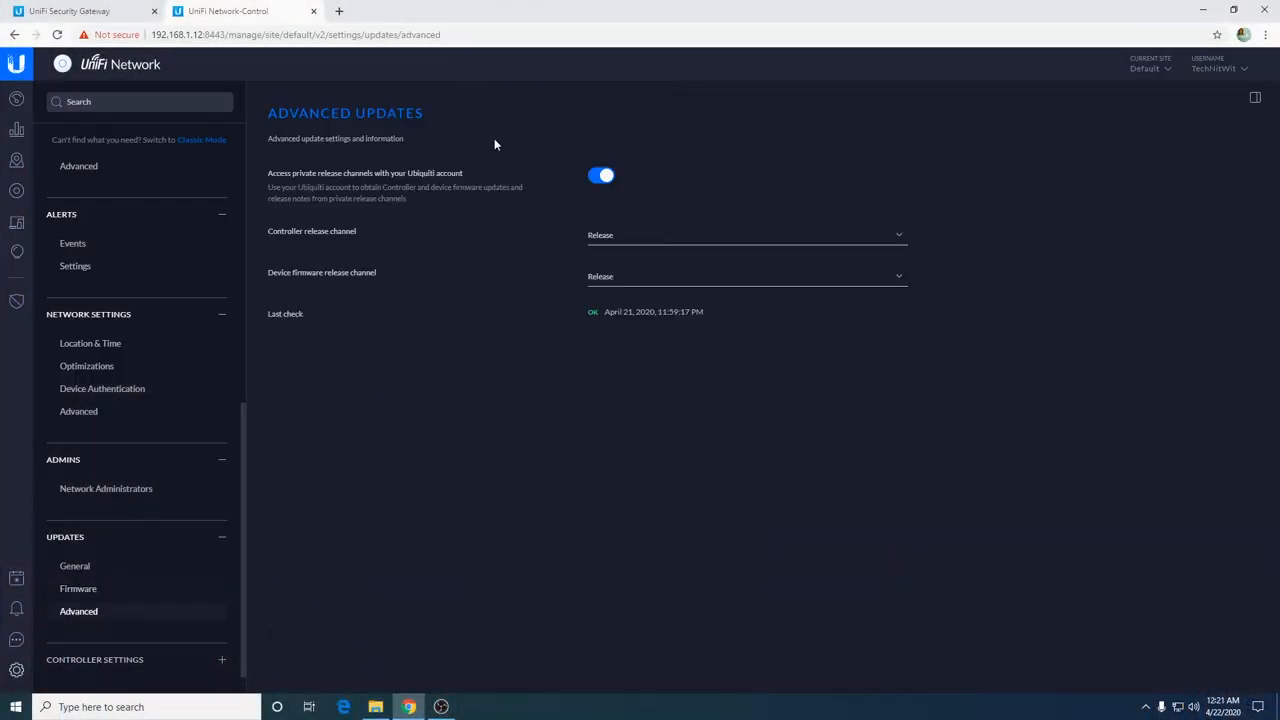
{"action": "mouse_move", "coordinate": [112, 670]}
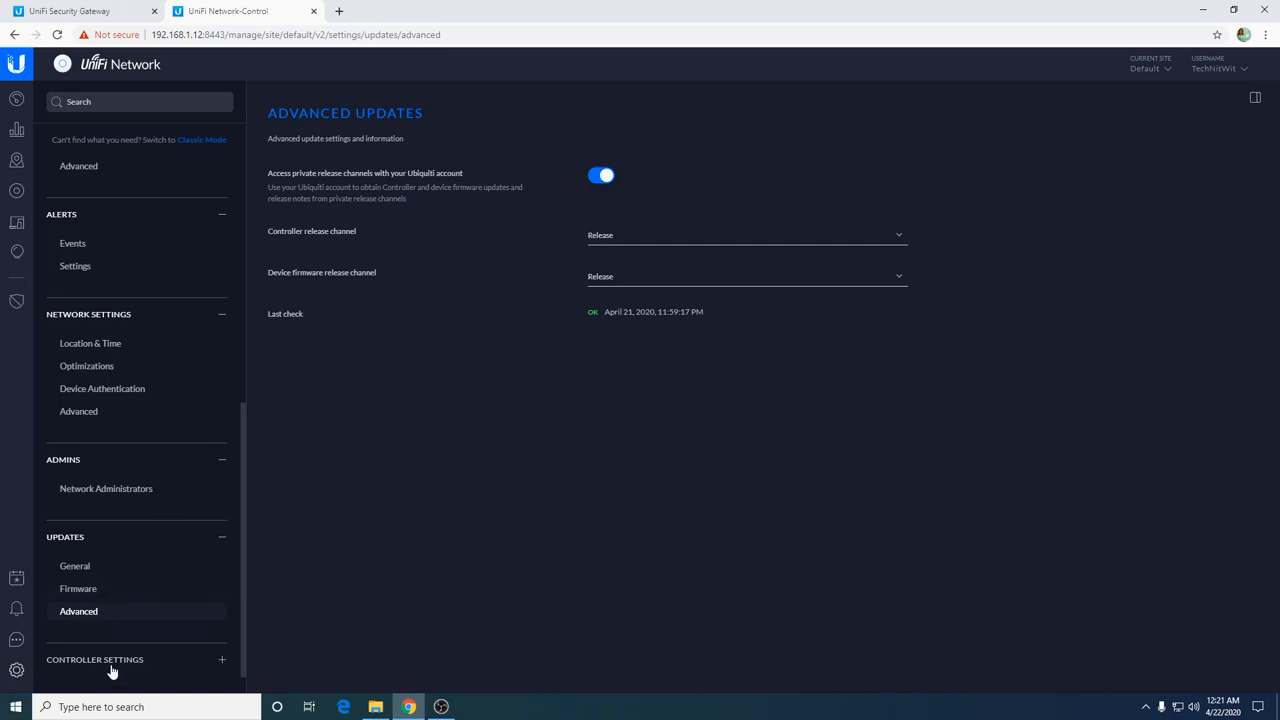